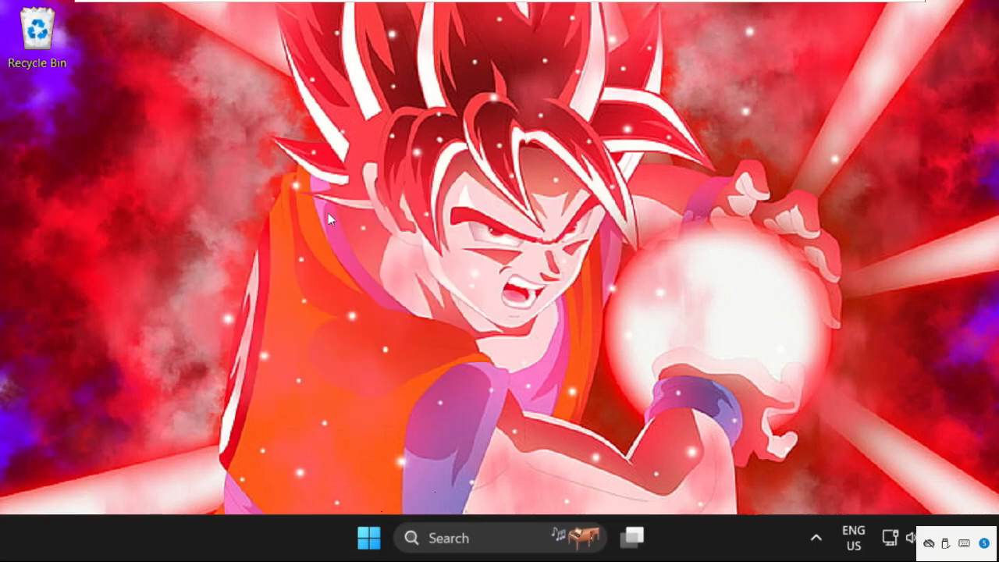
pyautogui.moveTo(491, 359)
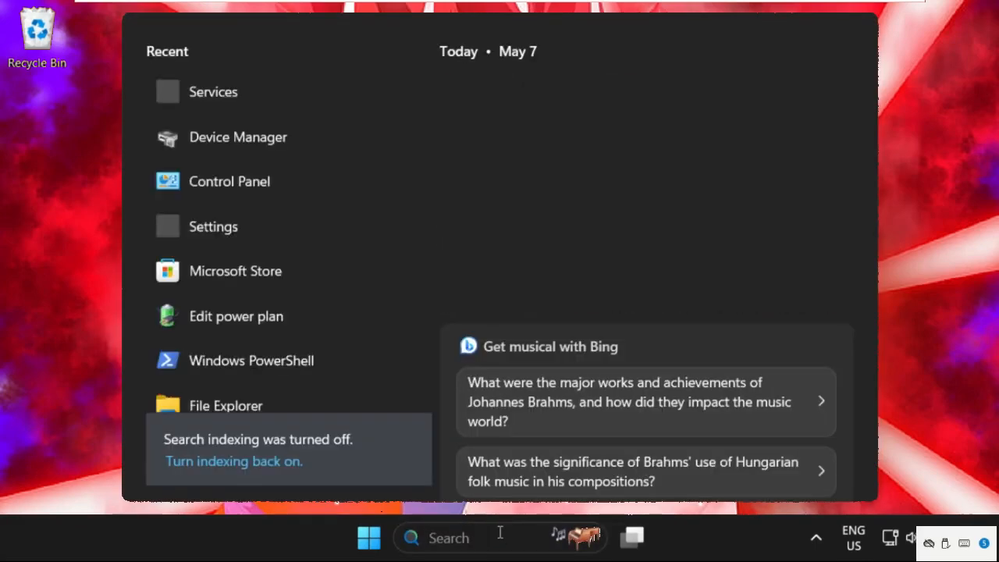
# Search Start for 'control Panel' so Control Panel shows as best match.
pyautogui.write('control Panel')
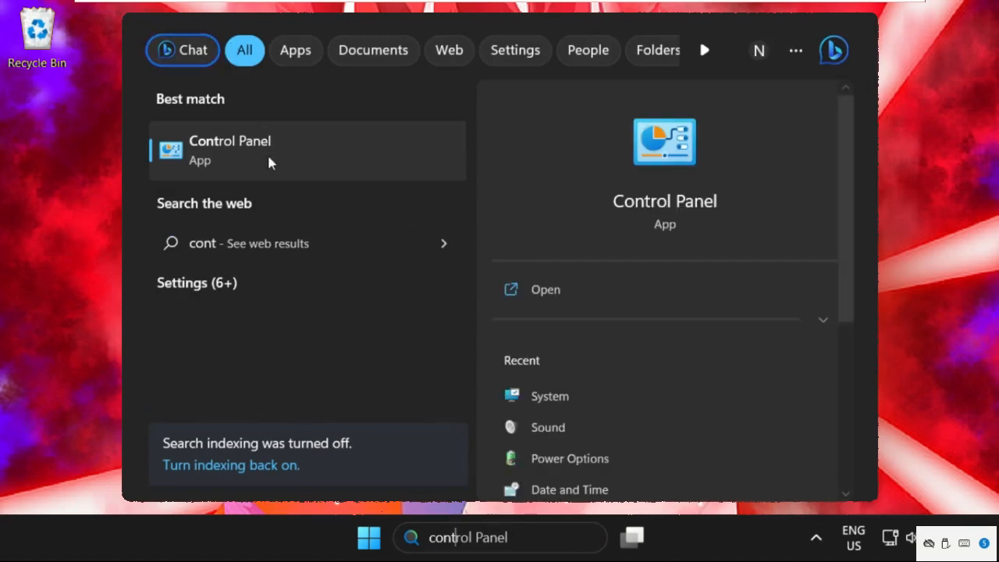
# Open Control Panel in Category view and go to Network and Sharing Center.
pyautogui.click(229, 150)
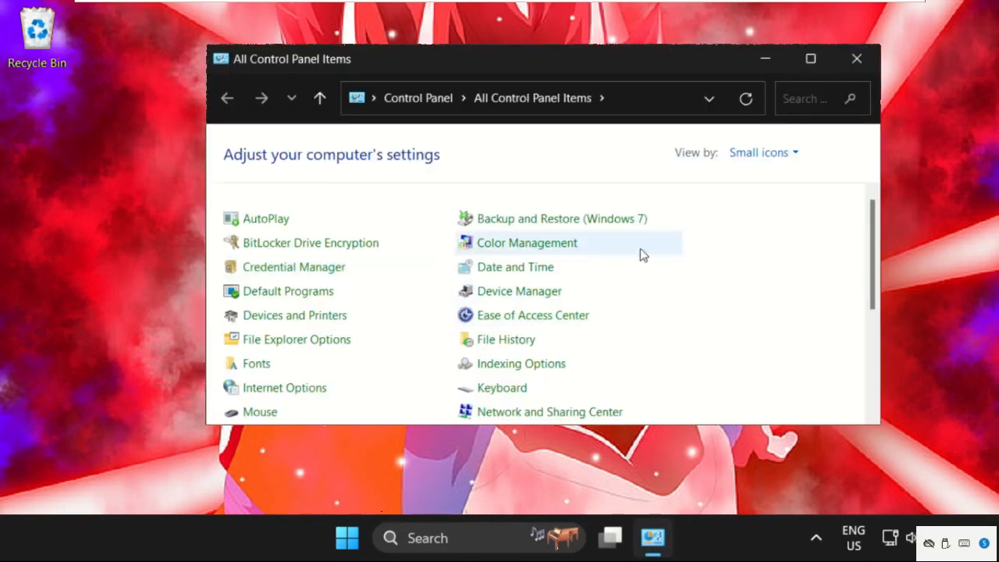
pyautogui.click(763, 152)
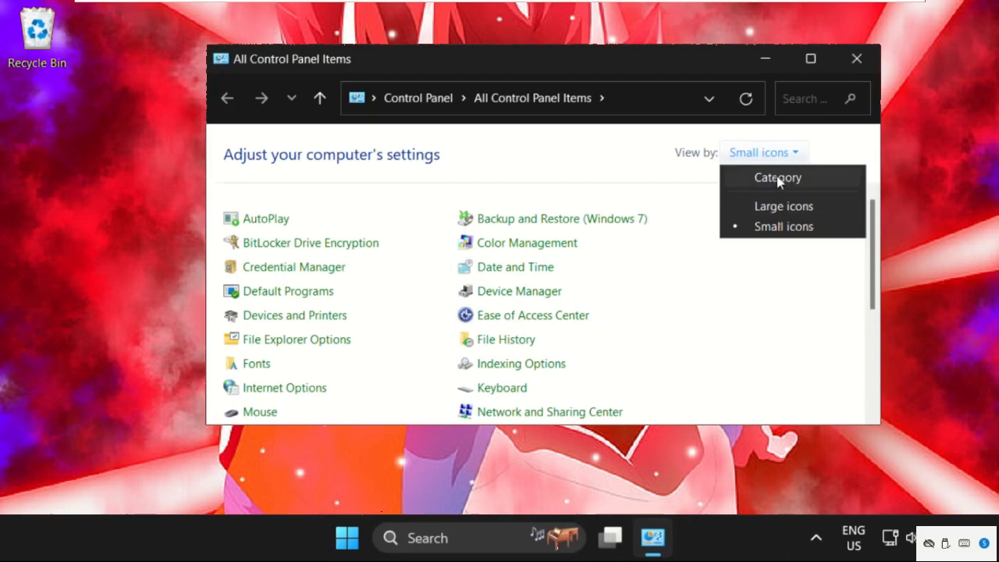
pyautogui.click(777, 177)
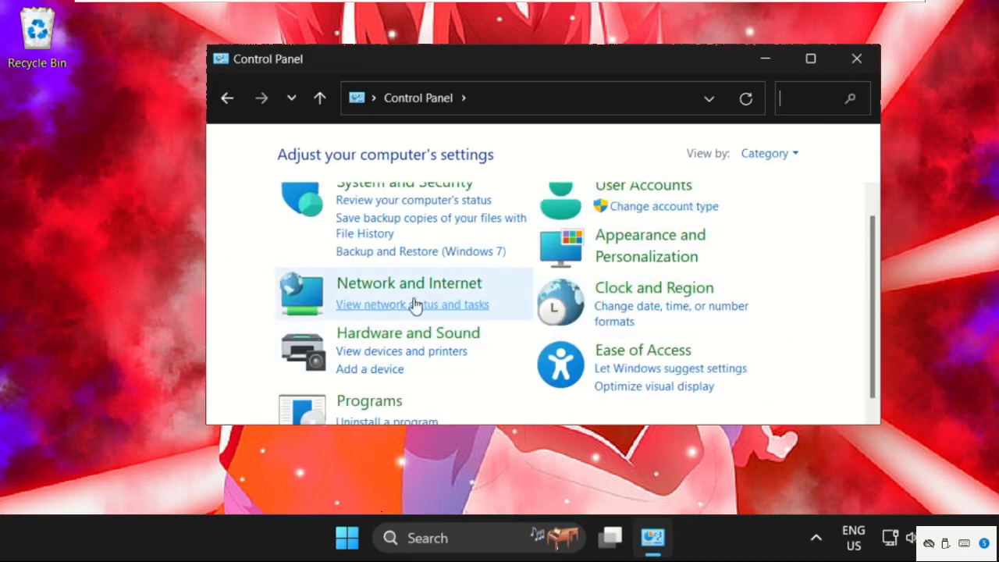
pyautogui.click(408, 283)
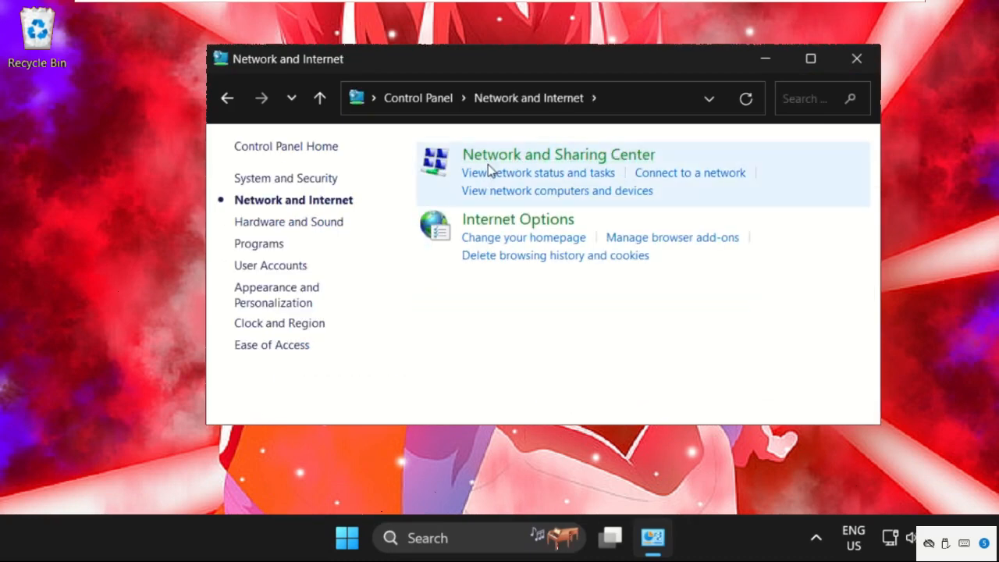
pyautogui.click(558, 154)
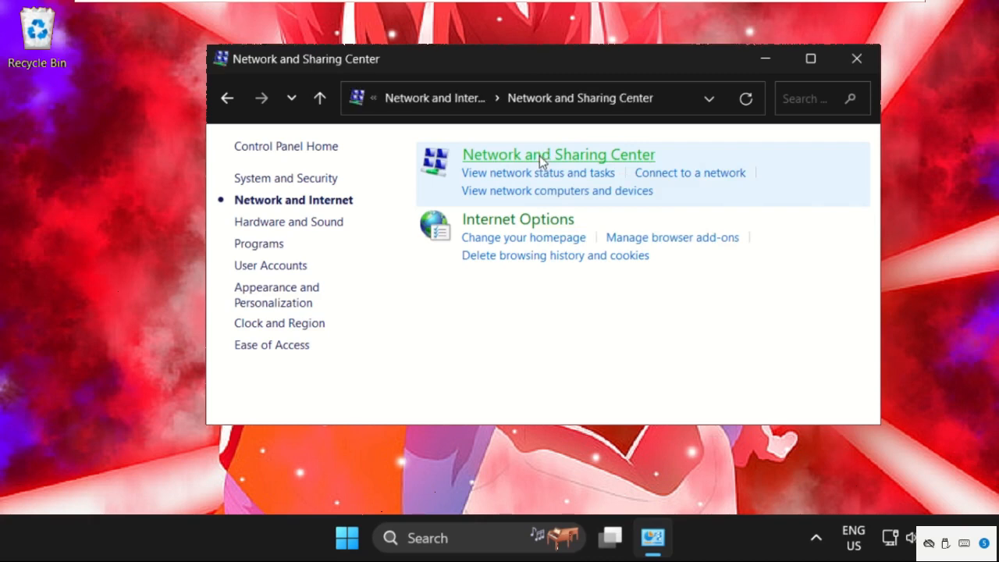
pyautogui.click(558, 154)
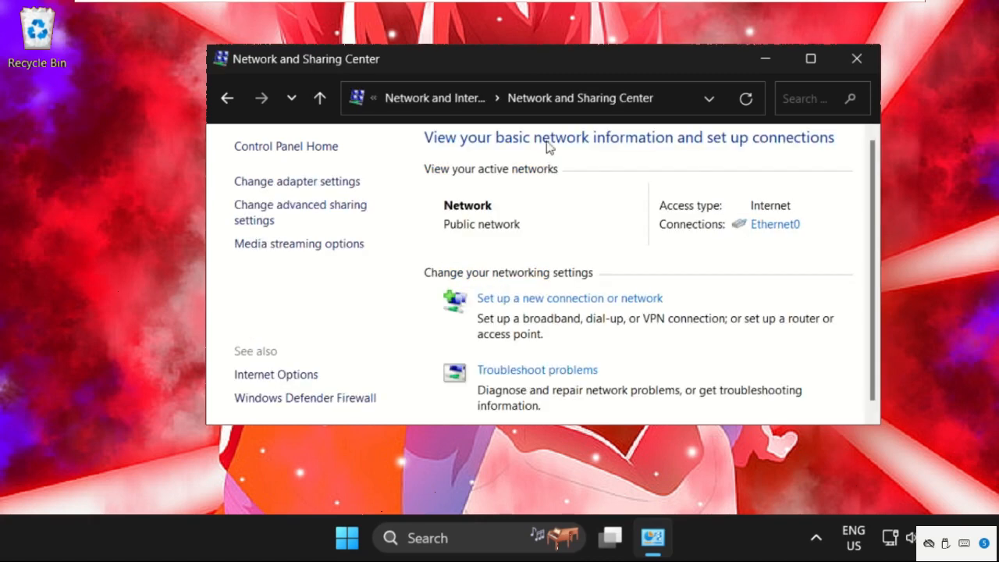
pyautogui.moveTo(774, 224)
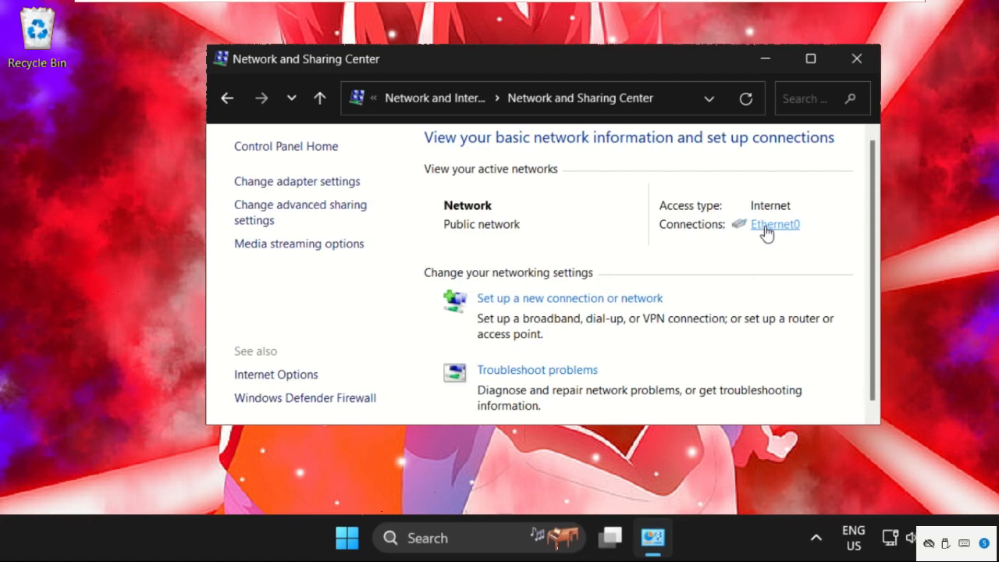
# Set Ethernet0's IPv4 DNS to obtain automatically, replacing 8.8.8.8/8.8.4.4, and close all windows.
pyautogui.click(775, 224)
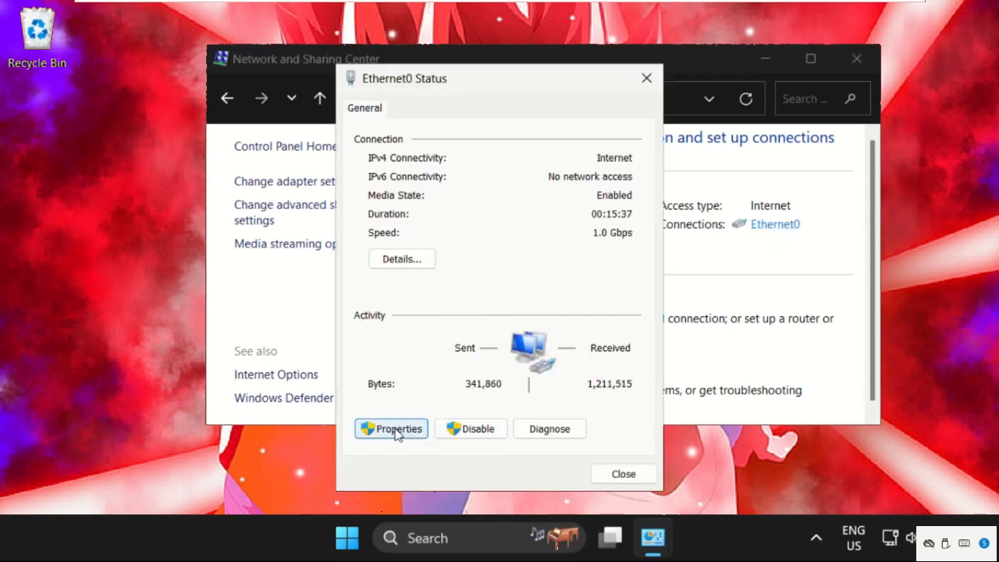
pyautogui.click(390, 428)
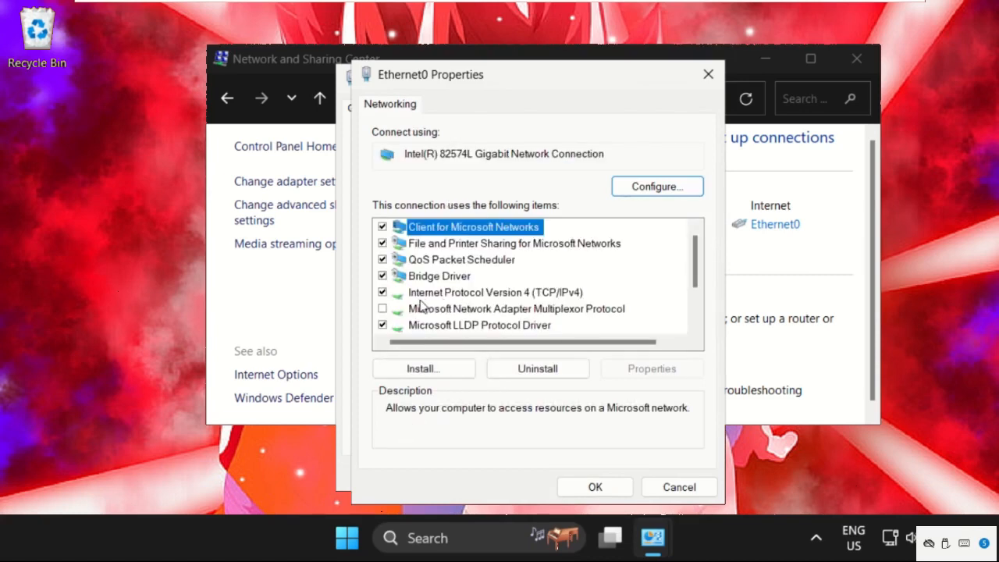
pyautogui.click(495, 292)
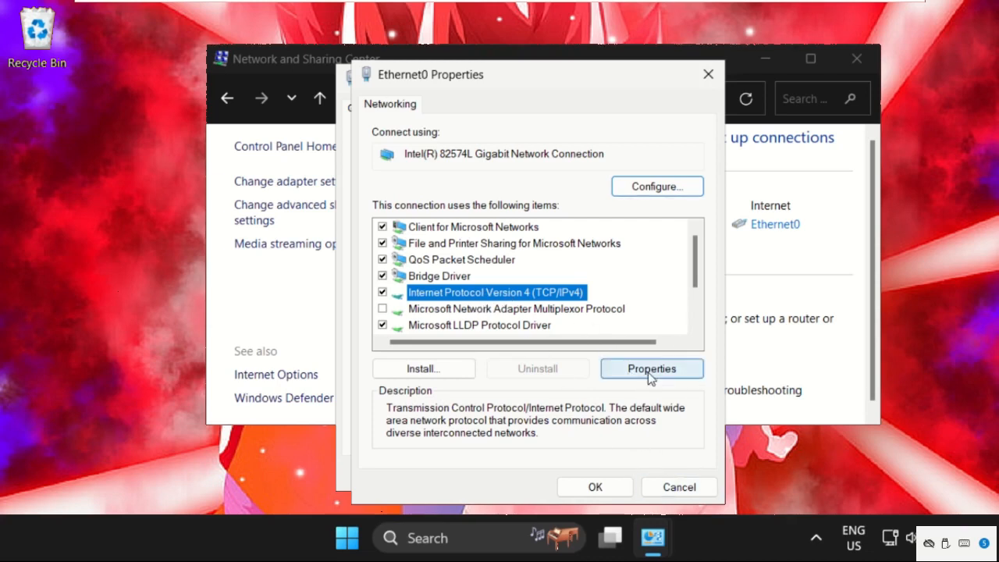
pyautogui.click(651, 369)
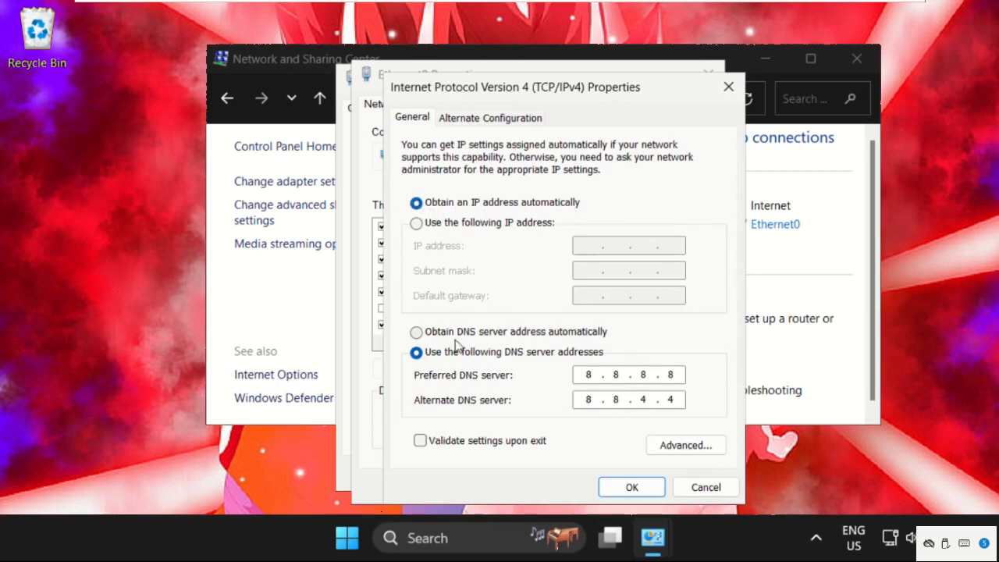
pyautogui.click(417, 331)
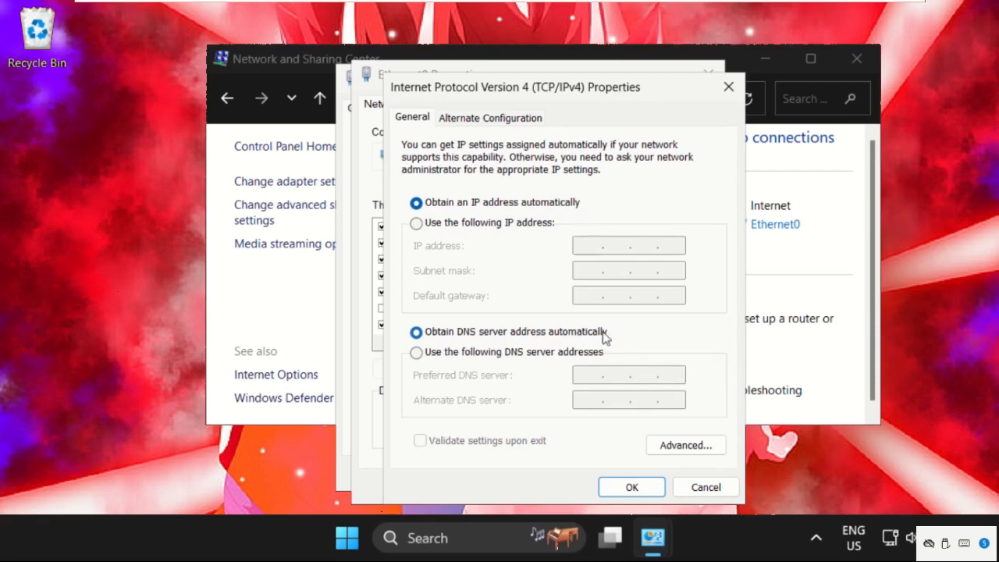
pyautogui.click(631, 486)
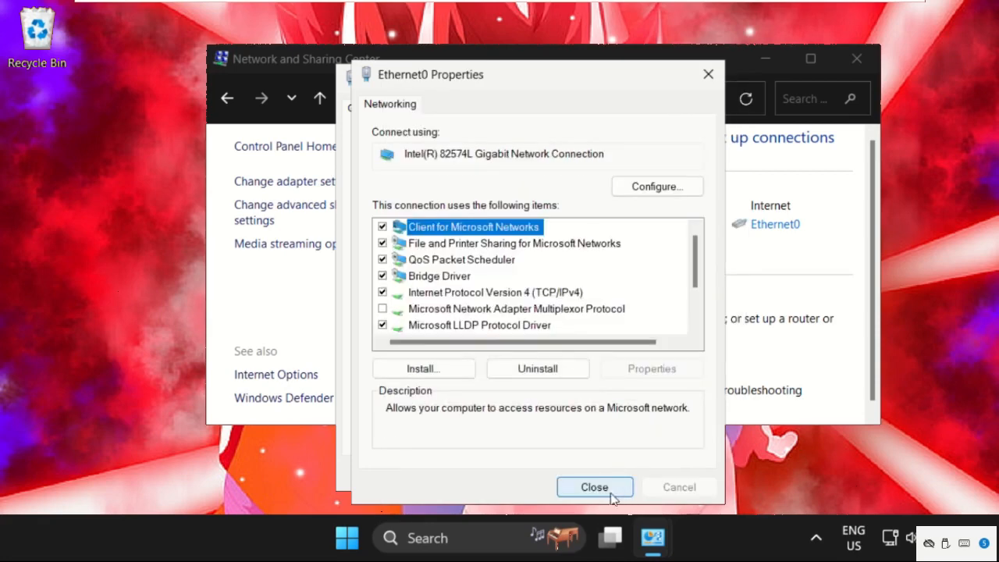
pyautogui.click(594, 486)
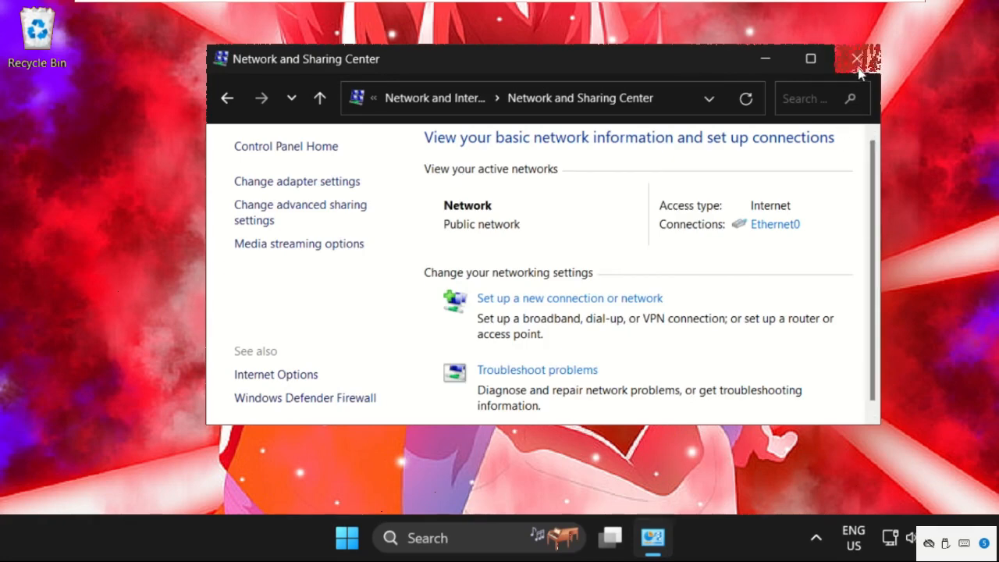
pyautogui.click(856, 59)
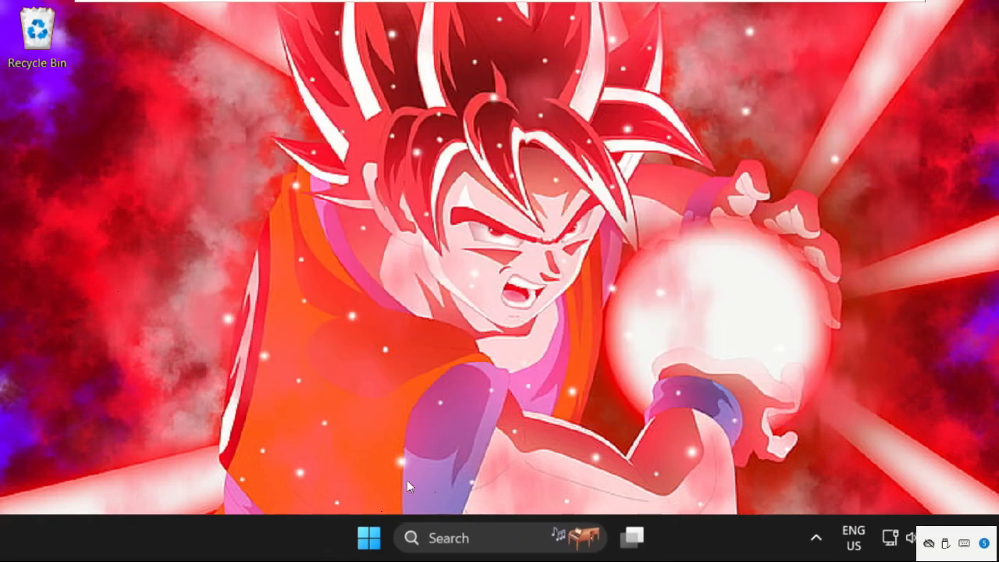
# Launch Task Manager from the taskbar and start a new task to run.
pyautogui.rightClick(406, 486)
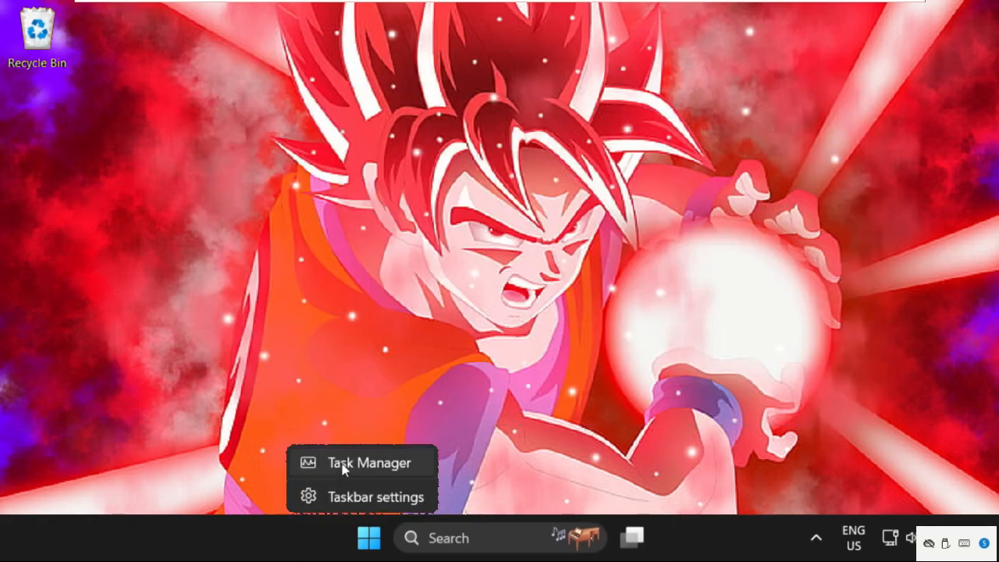
pyautogui.click(369, 462)
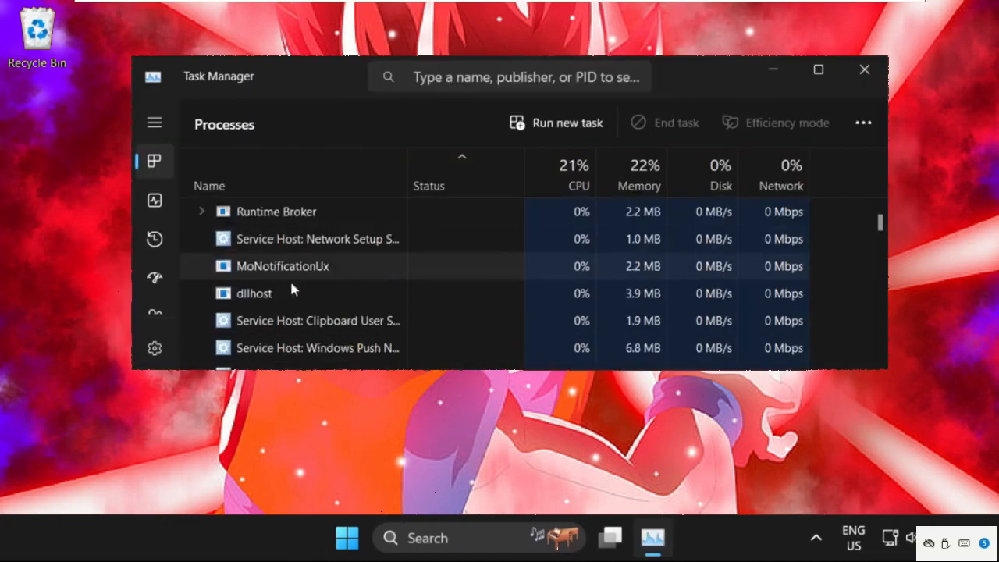
pyautogui.click(556, 123)
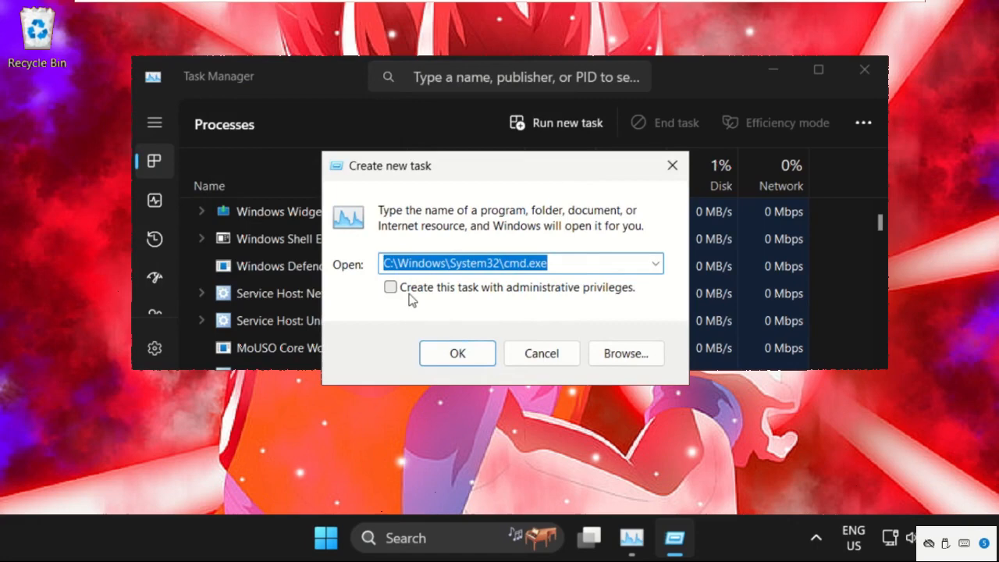
# Browse to C:\Windows\System32 and choose cmd as the program to run.
pyautogui.click(625, 353)
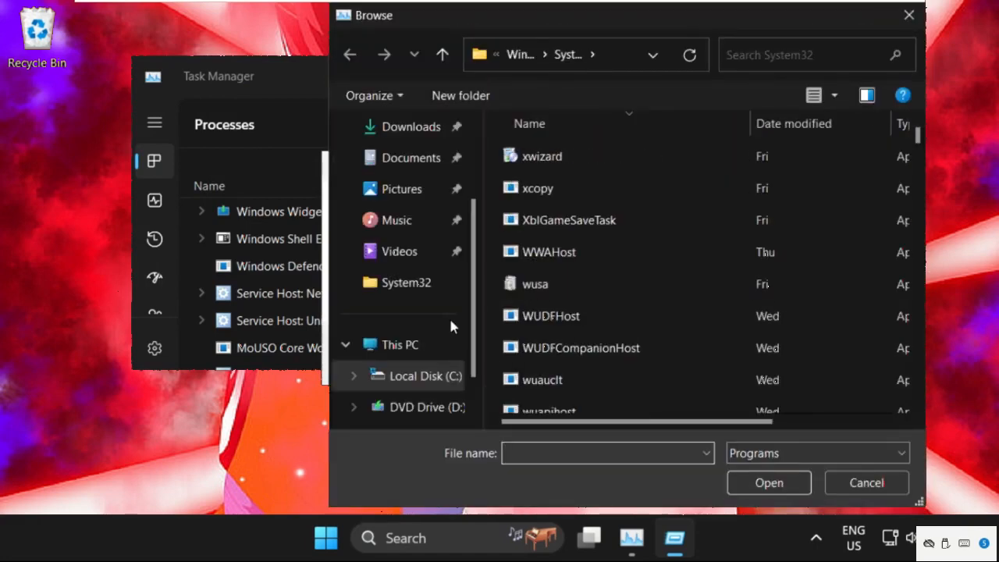
pyautogui.click(399, 344)
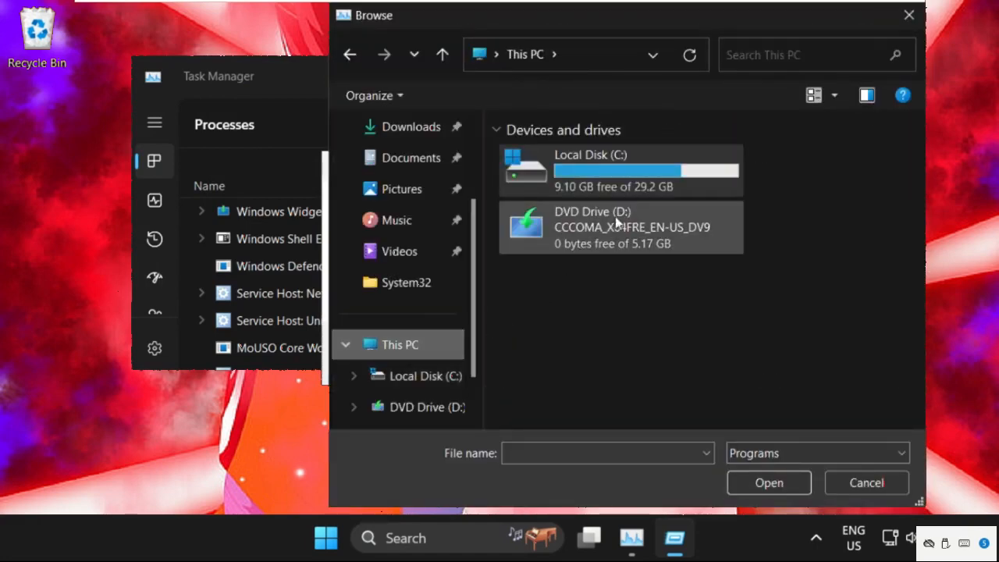
pyautogui.doubleClick(621, 169)
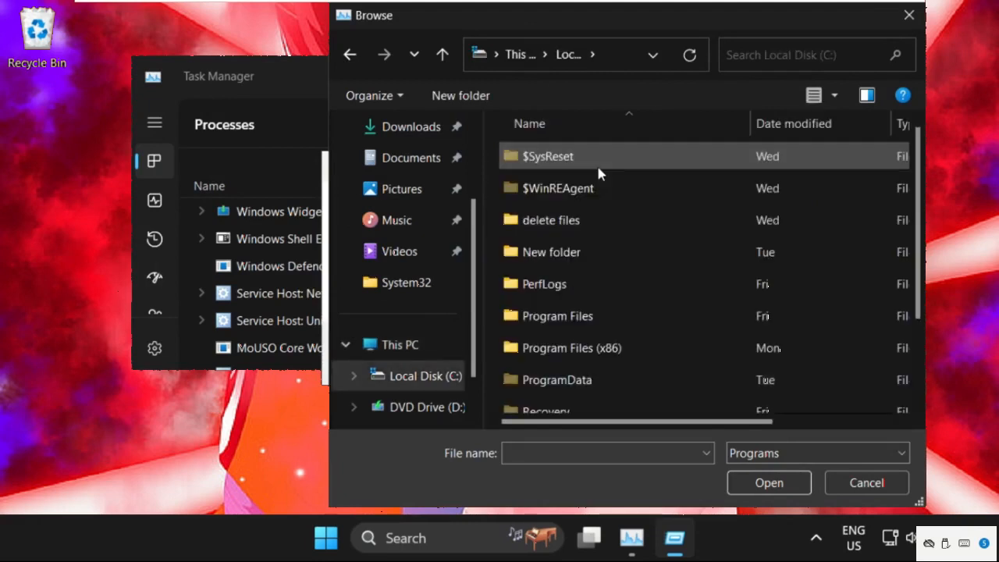
pyautogui.scroll(-3)
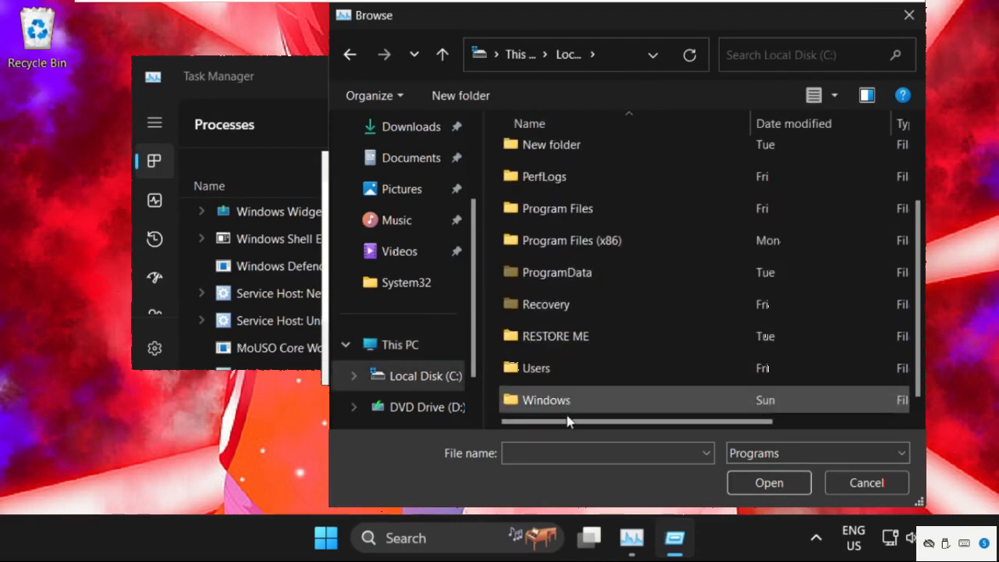
pyautogui.doubleClick(546, 399)
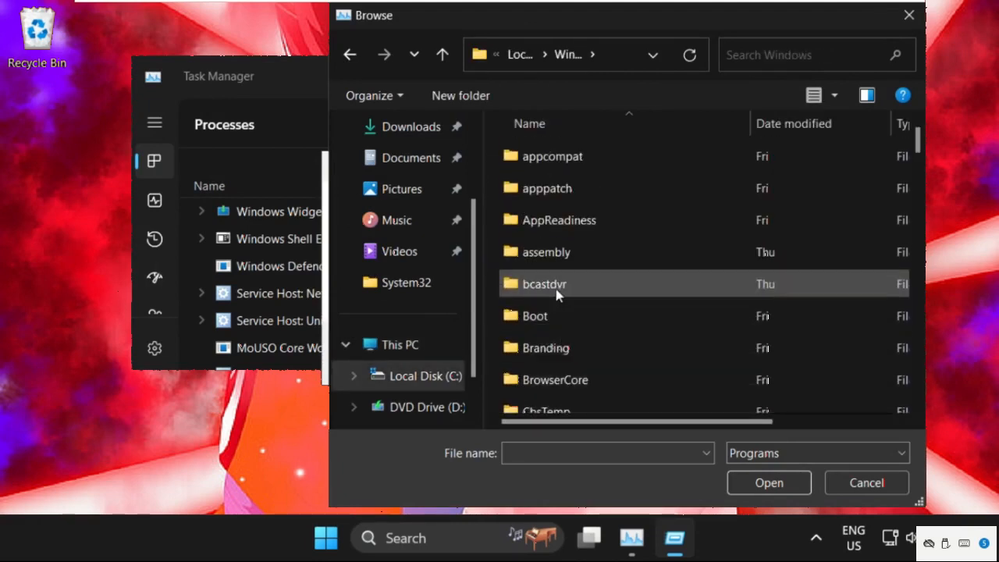
pyautogui.scroll(-3)
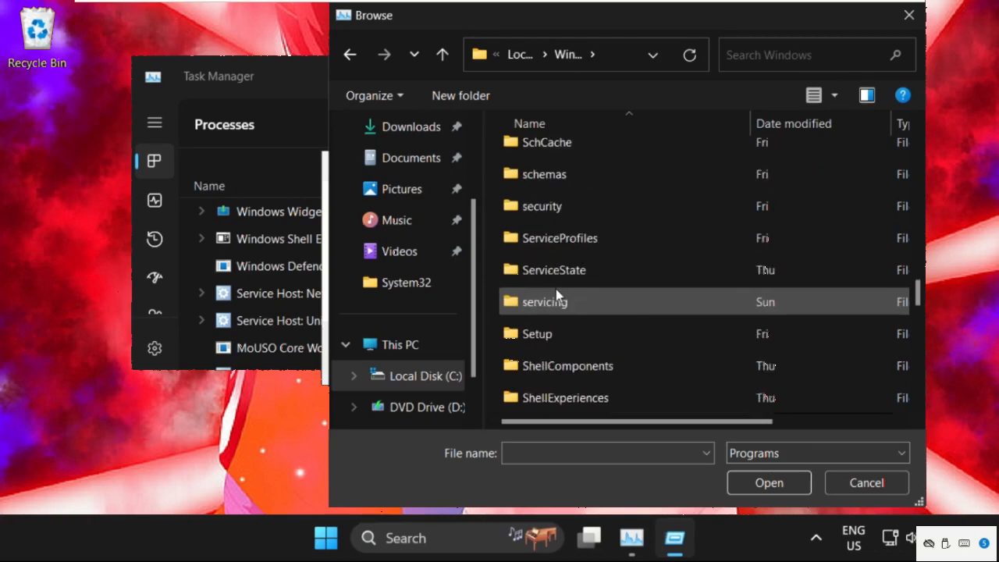
pyautogui.scroll(-3)
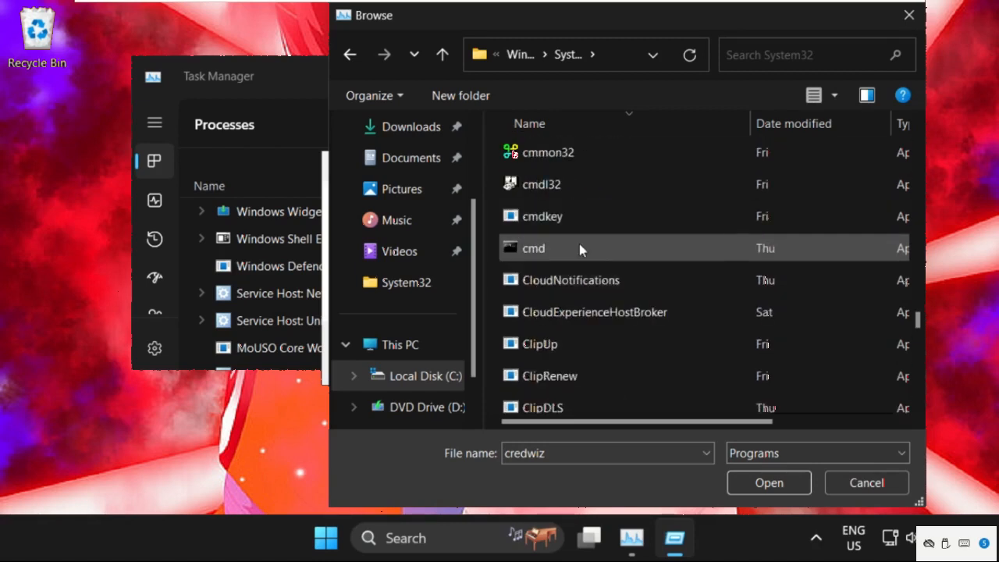
pyautogui.click(534, 247)
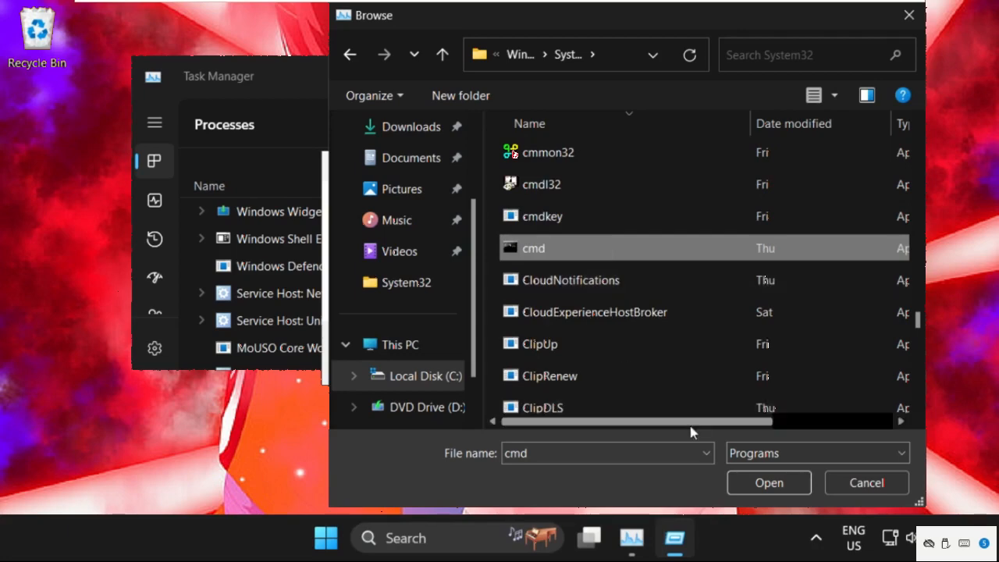
# Run cmd as a new task with administrative privileges.
pyautogui.click(767, 482)
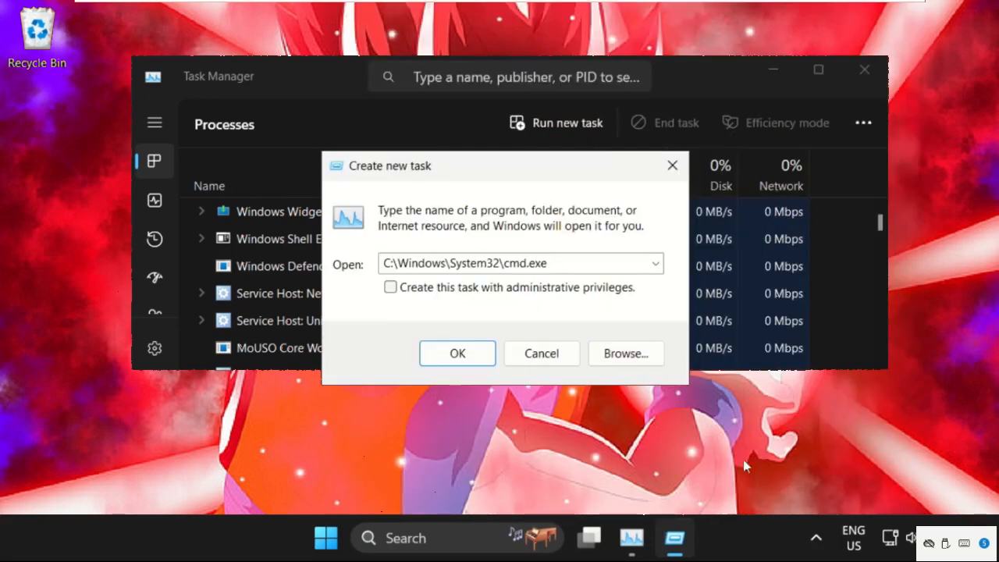
pyautogui.click(390, 287)
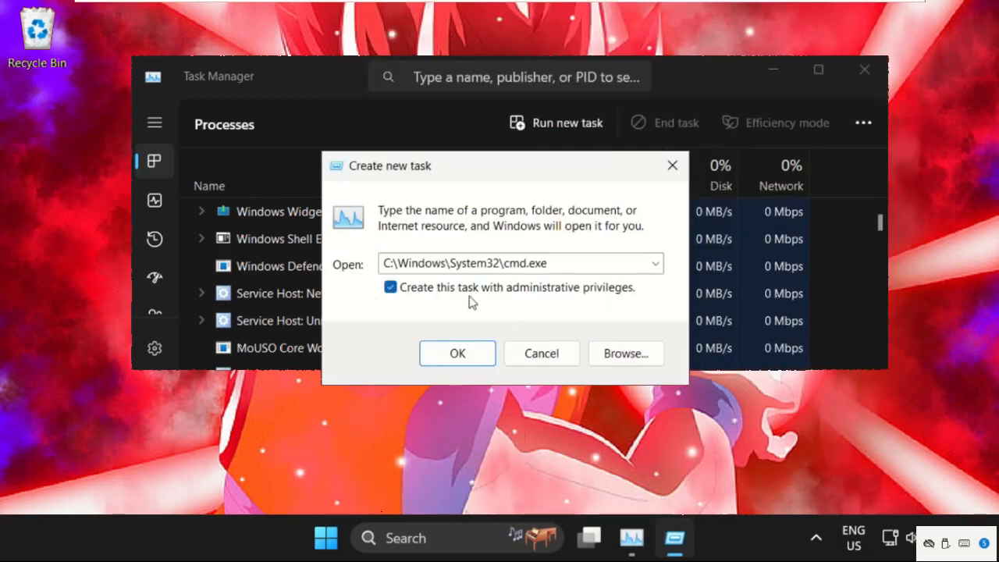
pyautogui.moveTo(646, 298)
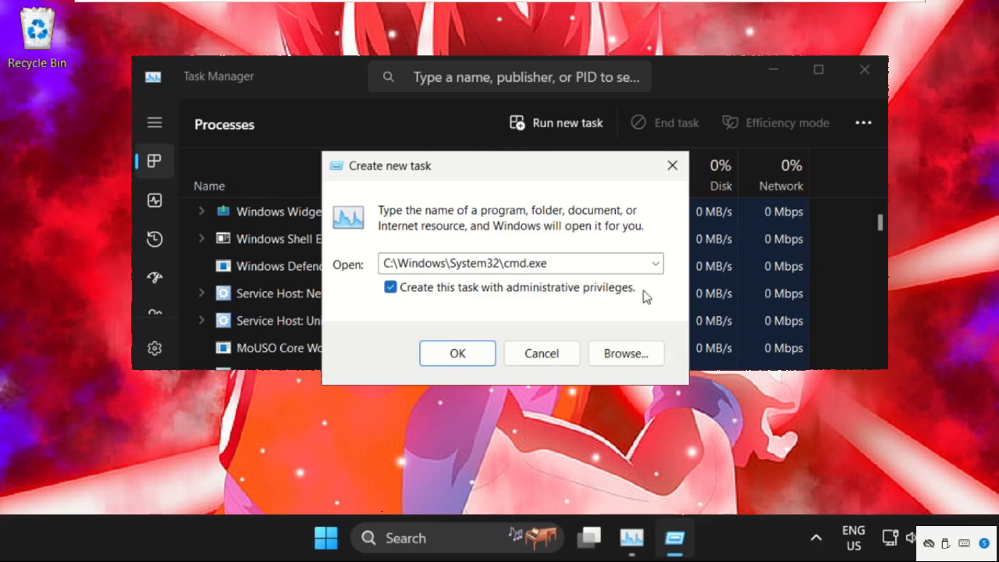
pyautogui.click(456, 353)
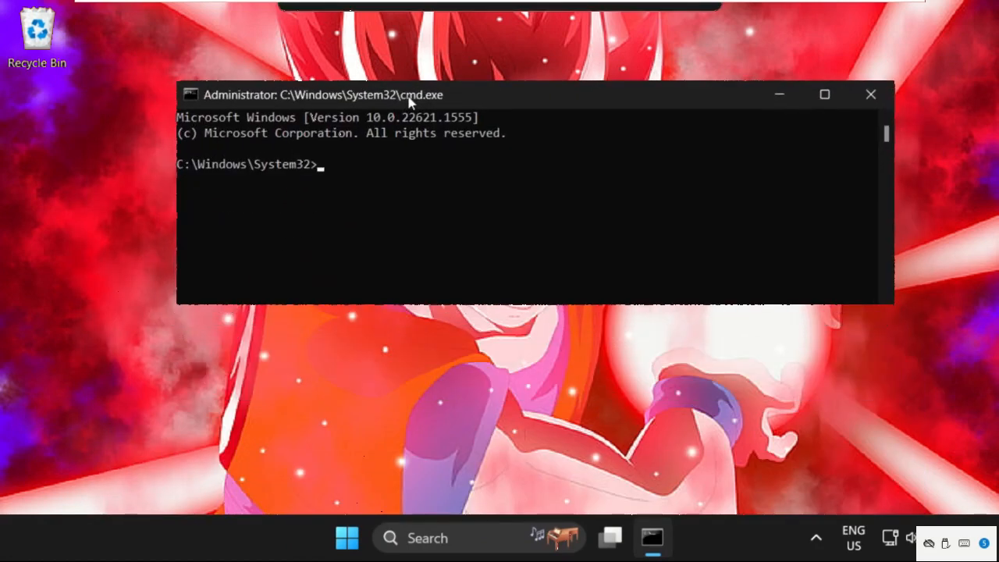
pyautogui.moveTo(348, 188)
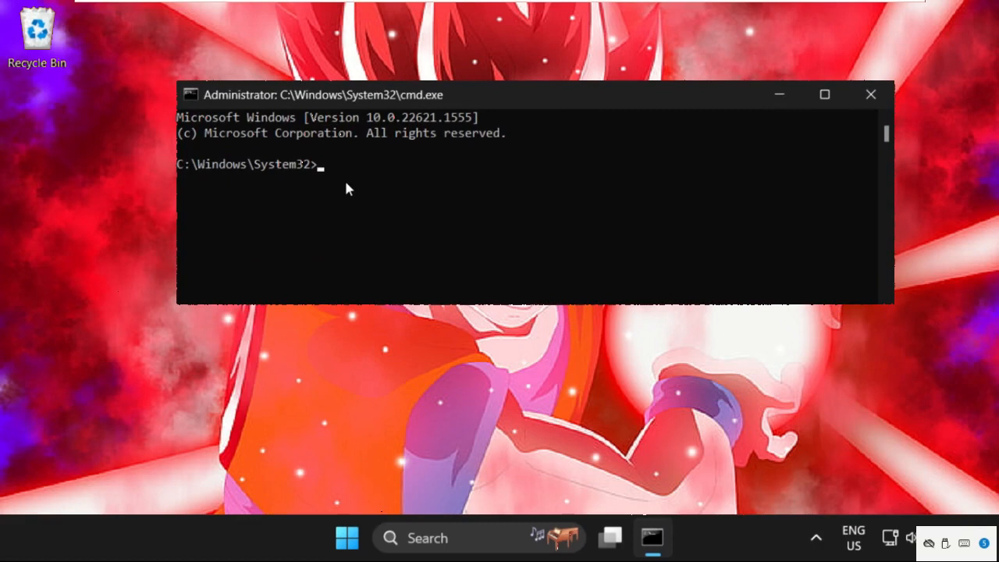
# Flush the DNS resolver cache with ipconfig /flushdns, then exit Command Prompt.
pyautogui.write('ipc')
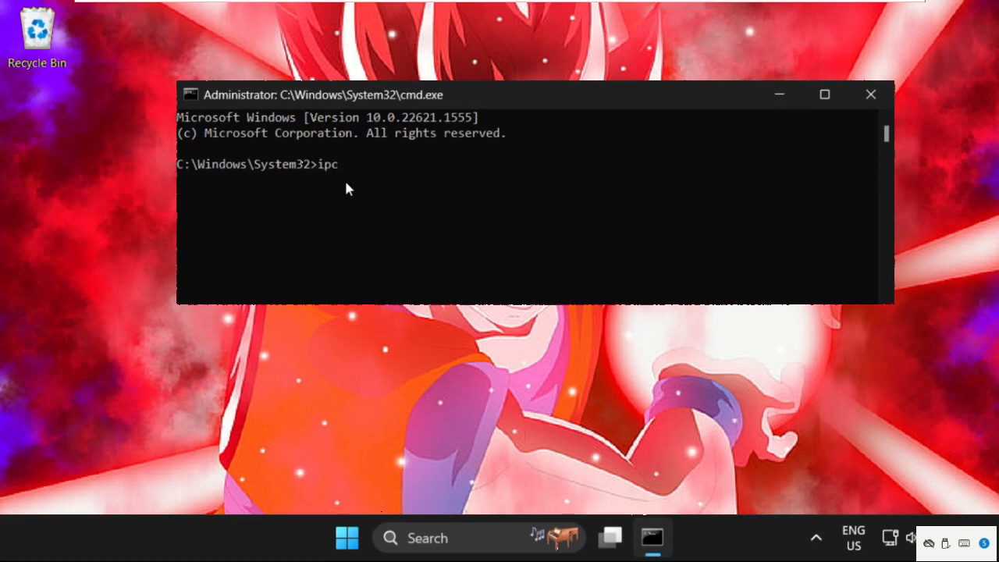
pyautogui.write('onfig')
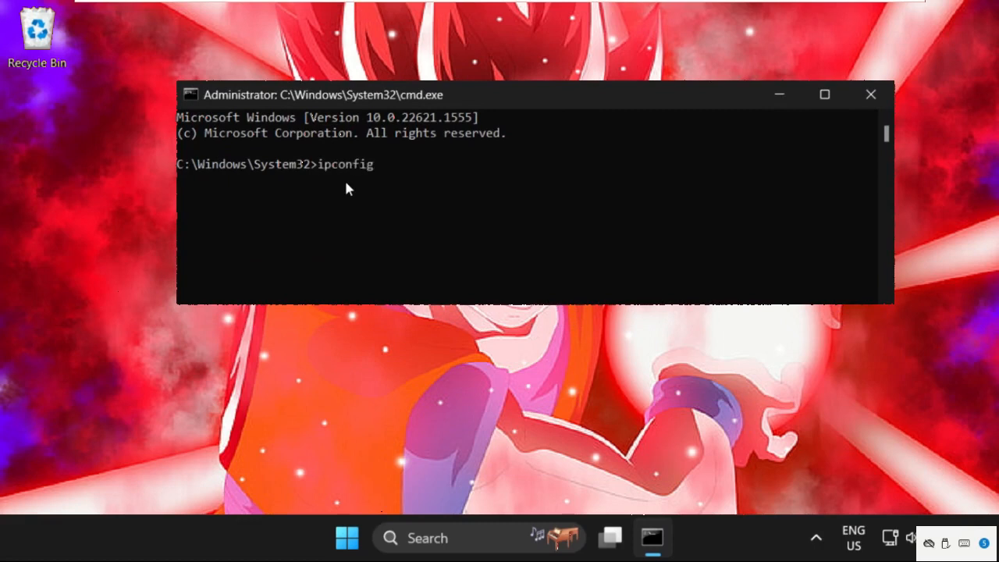
pyautogui.write('/')
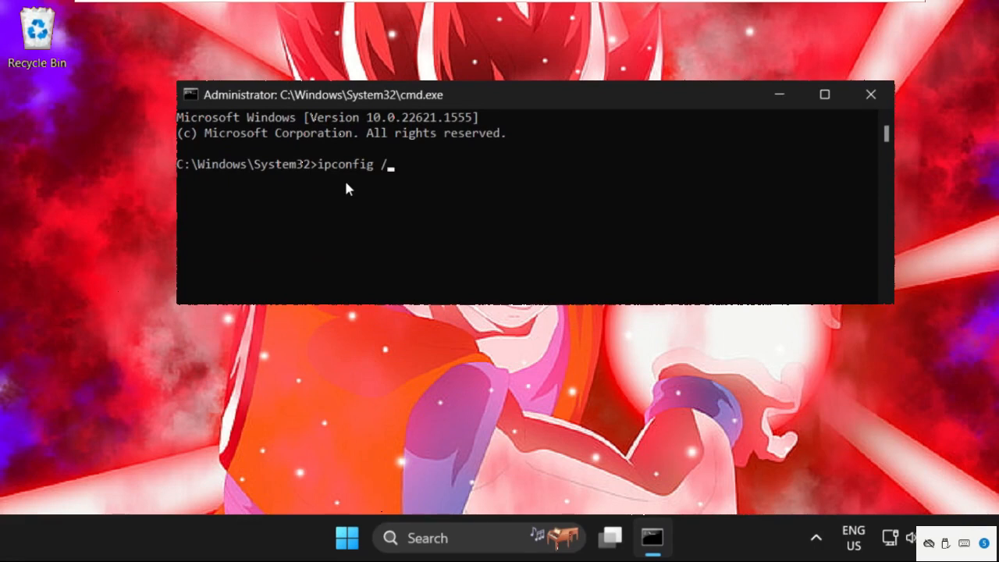
pyautogui.write('flus')
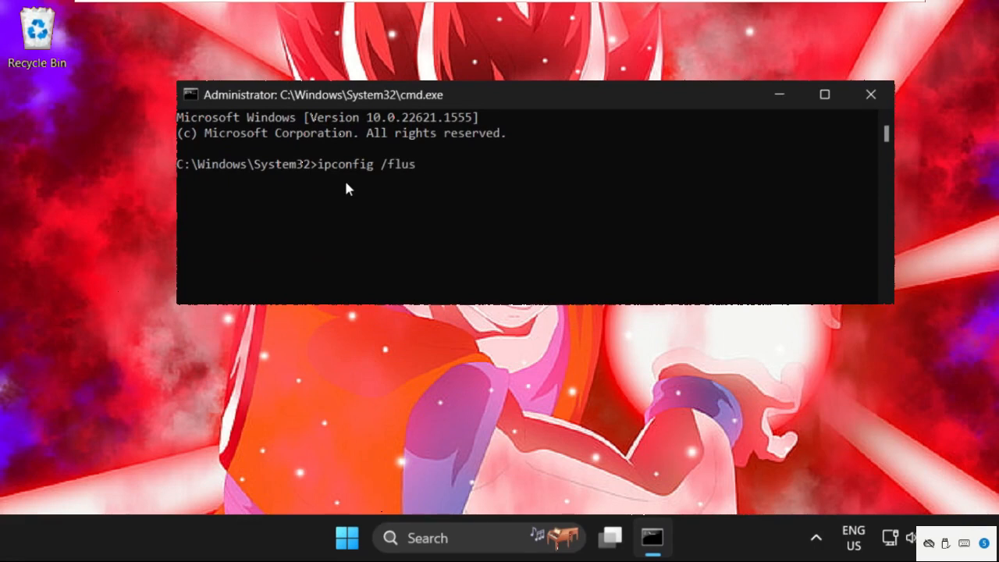
pyautogui.write('hdns')
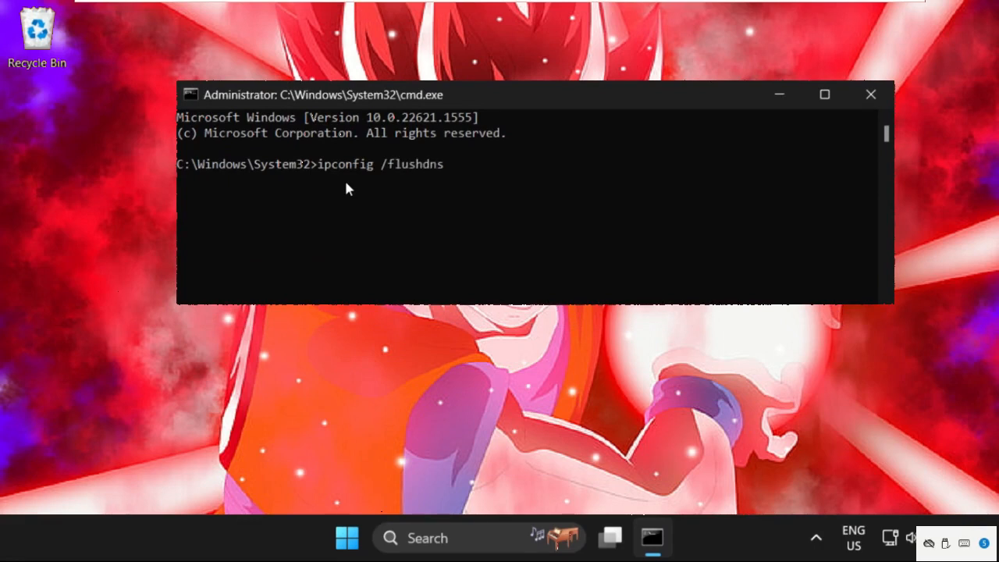
pyautogui.press('Enter')
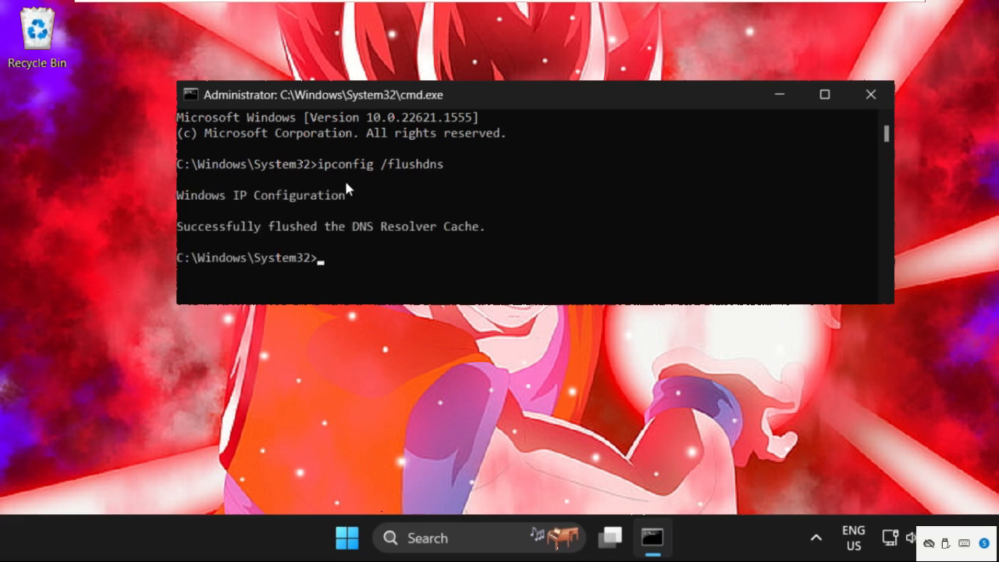
pyautogui.write('ex')
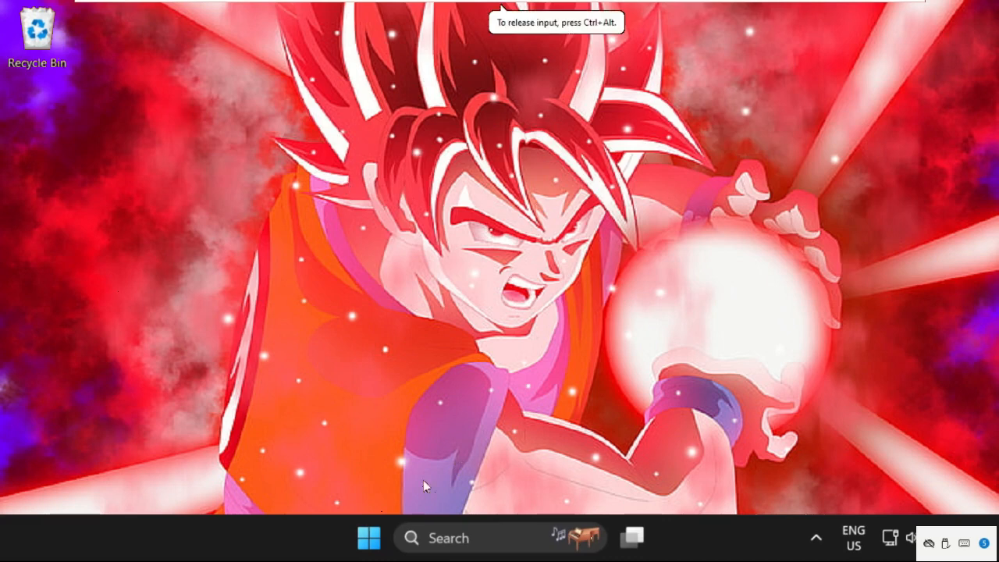
# Open Windows Settings from the Start button's quick link menu.
pyautogui.rightClick(368, 538)
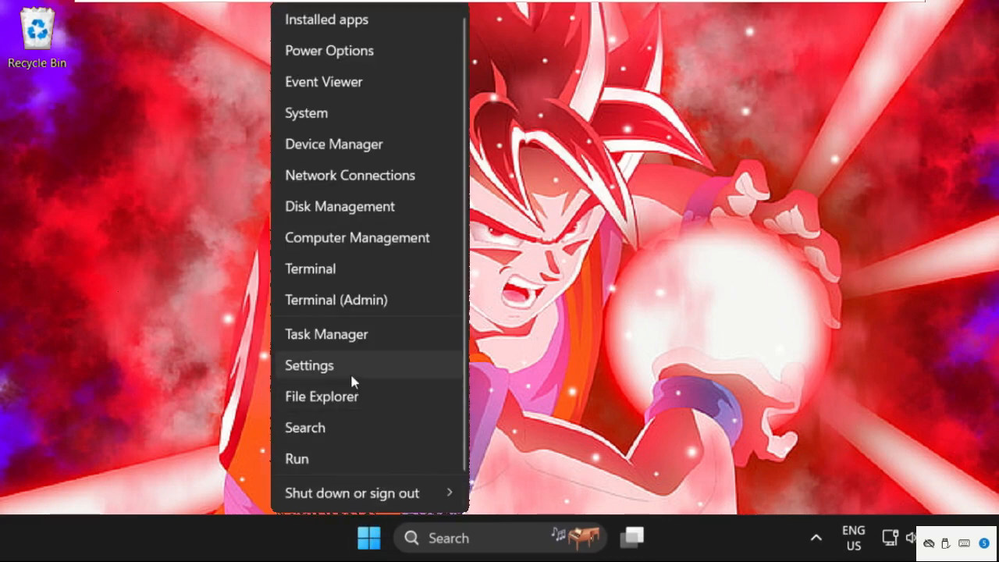
pyautogui.click(309, 365)
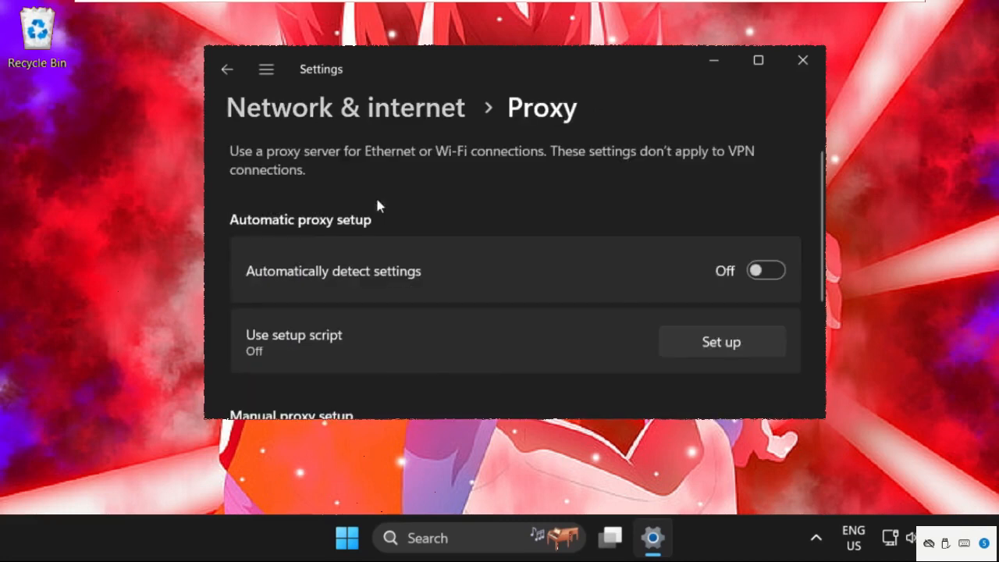
pyautogui.moveTo(345, 310)
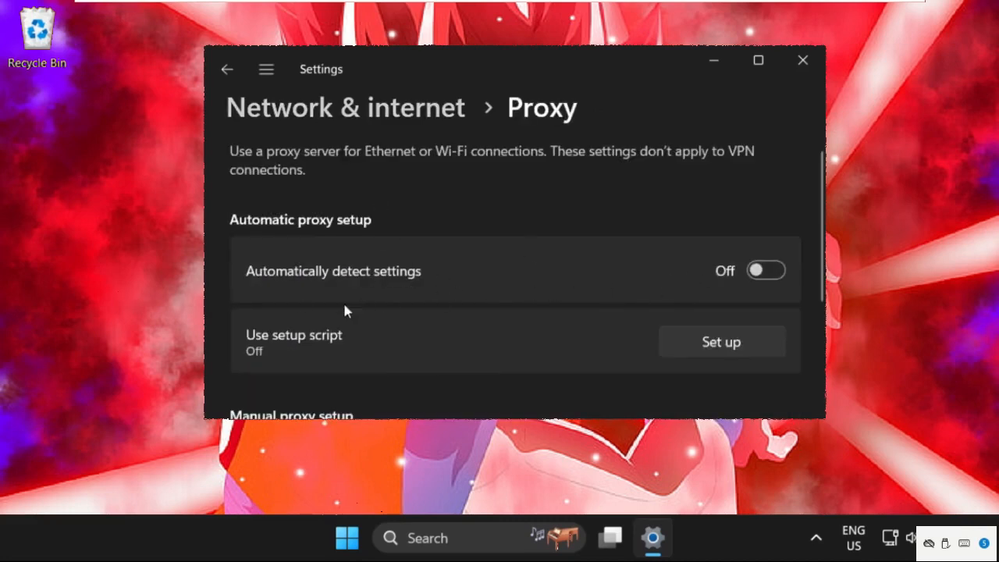
# Switch proxy 'Automatically detect settings' to On and close Settings.
pyautogui.click(765, 270)
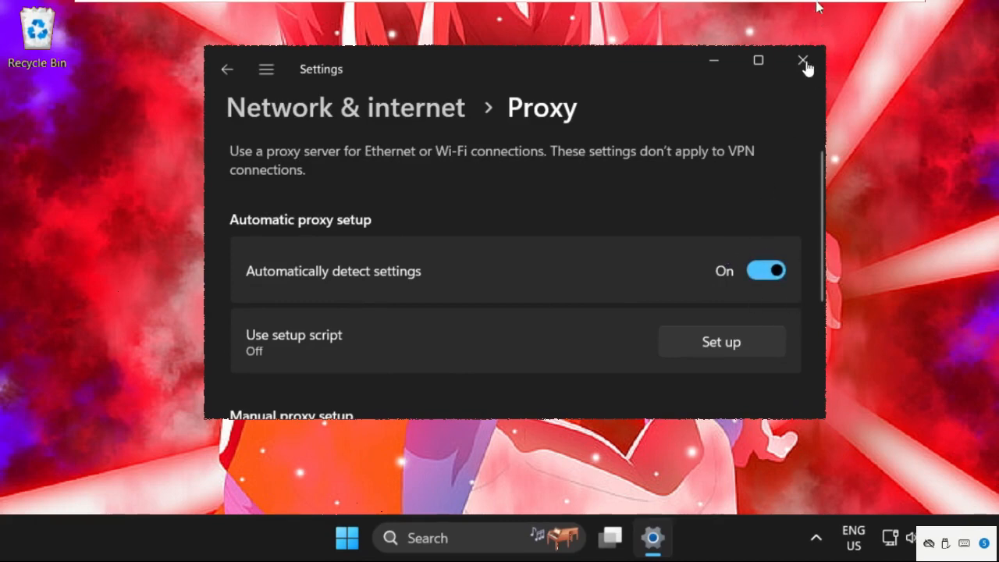
pyautogui.click(804, 65)
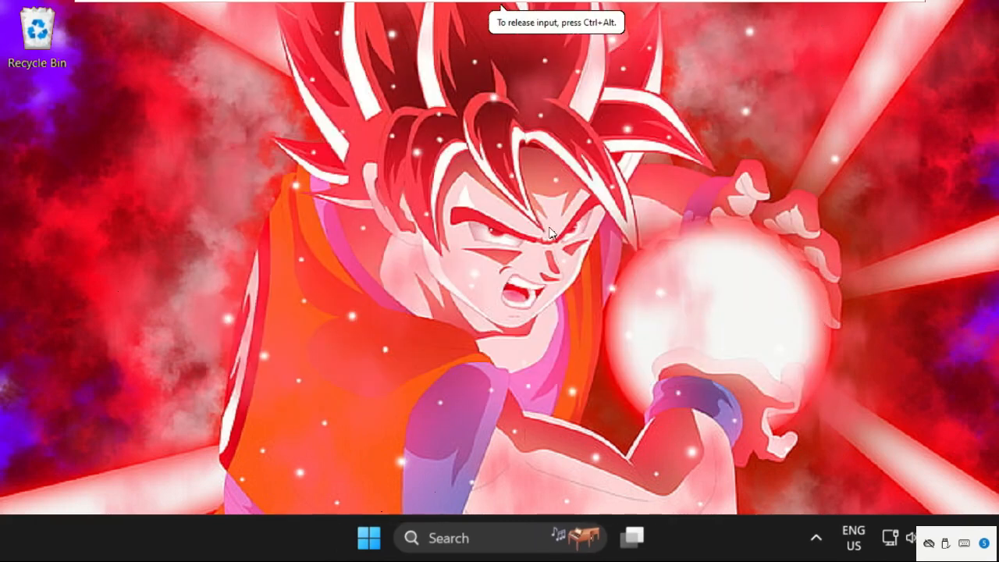
pyautogui.moveTo(490, 223)
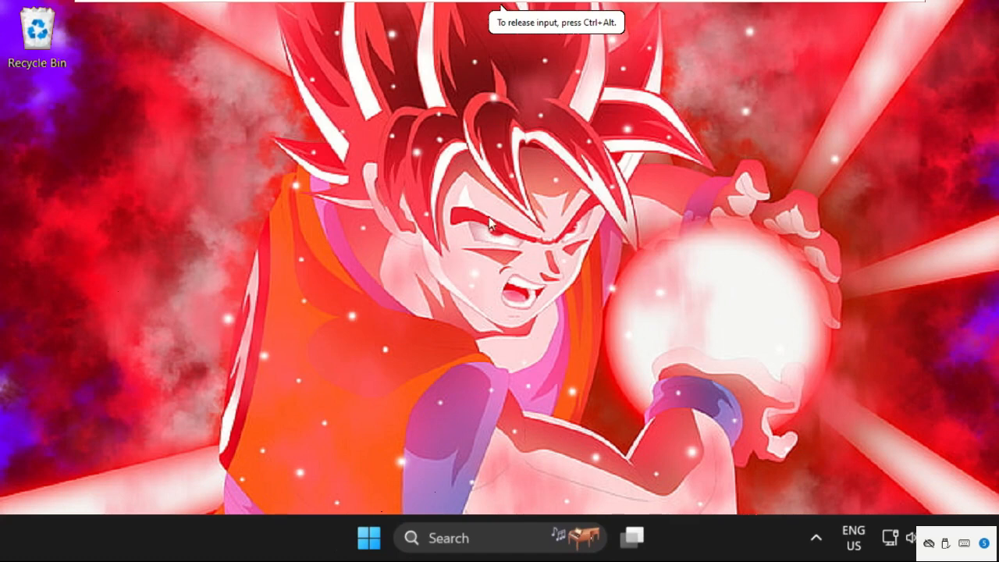
pyautogui.moveTo(735, 259)
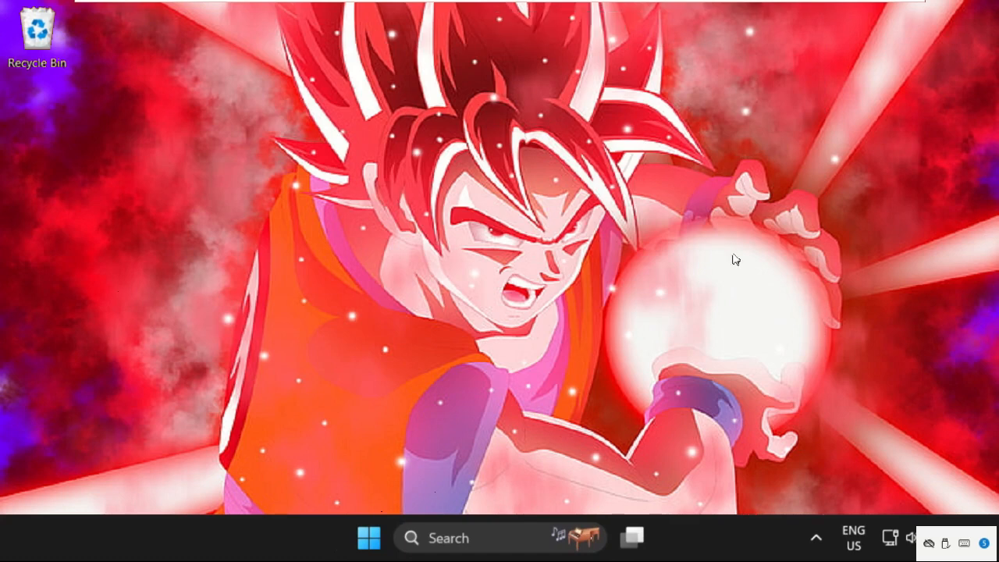
pyautogui.moveTo(72, 66)
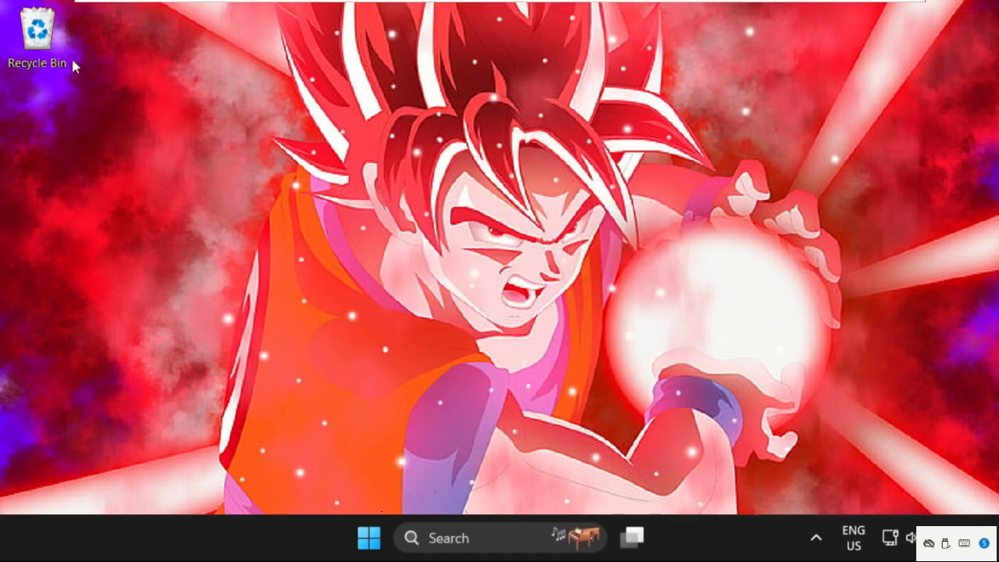